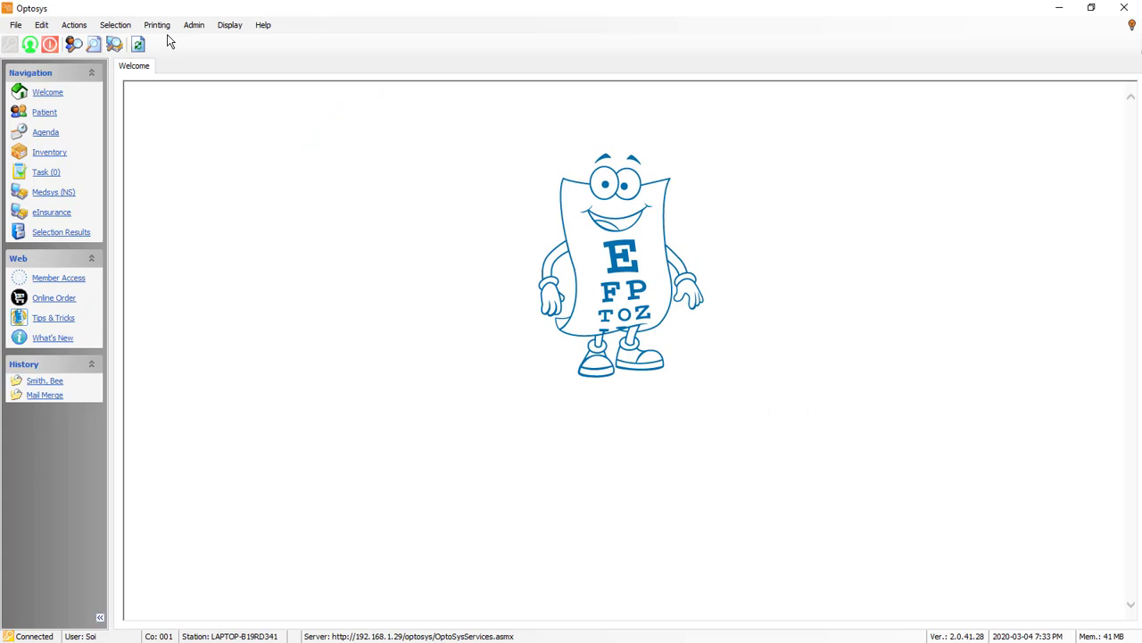
Reach the mail merge definitions list showing the Telus - Consent Form_OSI template
{"action": "left_click", "coordinate": [157, 25]}
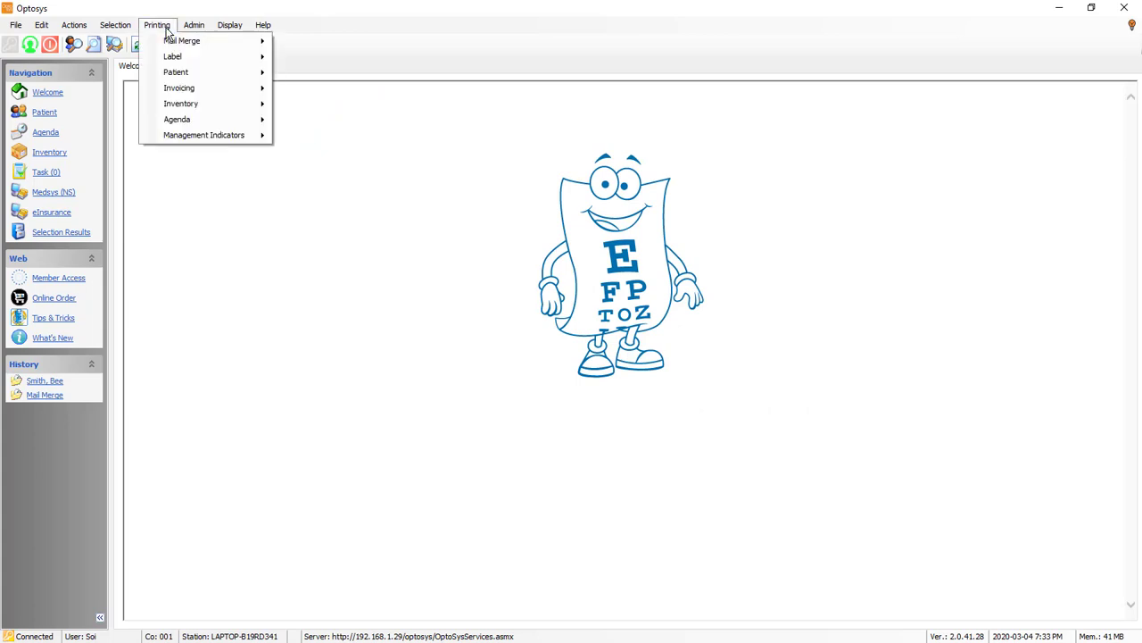
{"action": "mouse_move", "coordinate": [182, 41]}
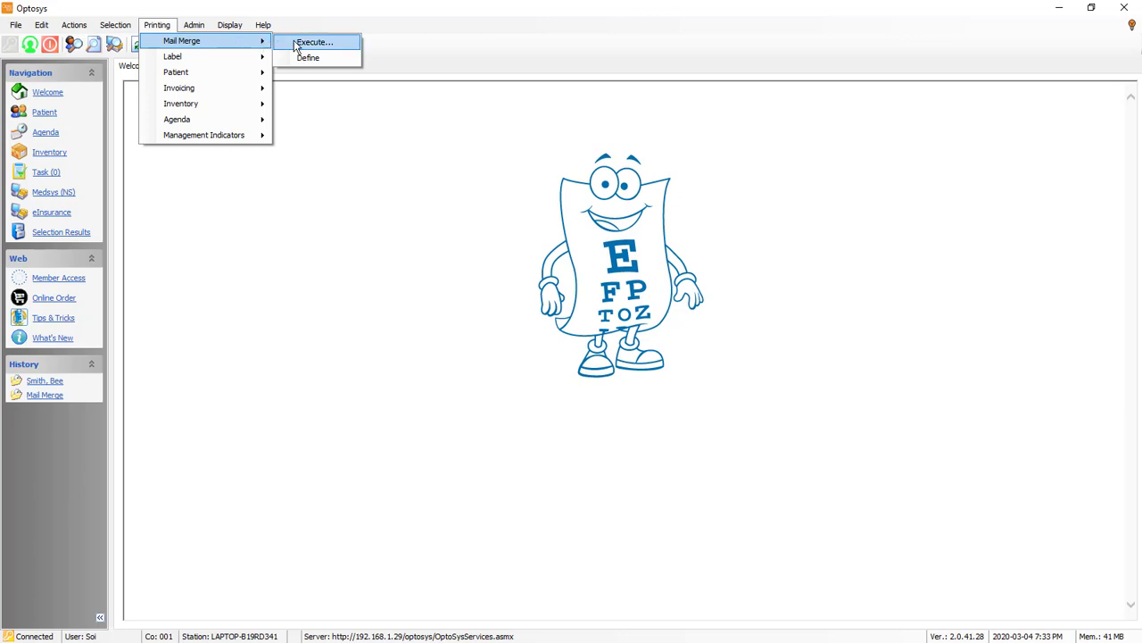
{"action": "mouse_move", "coordinate": [307, 57]}
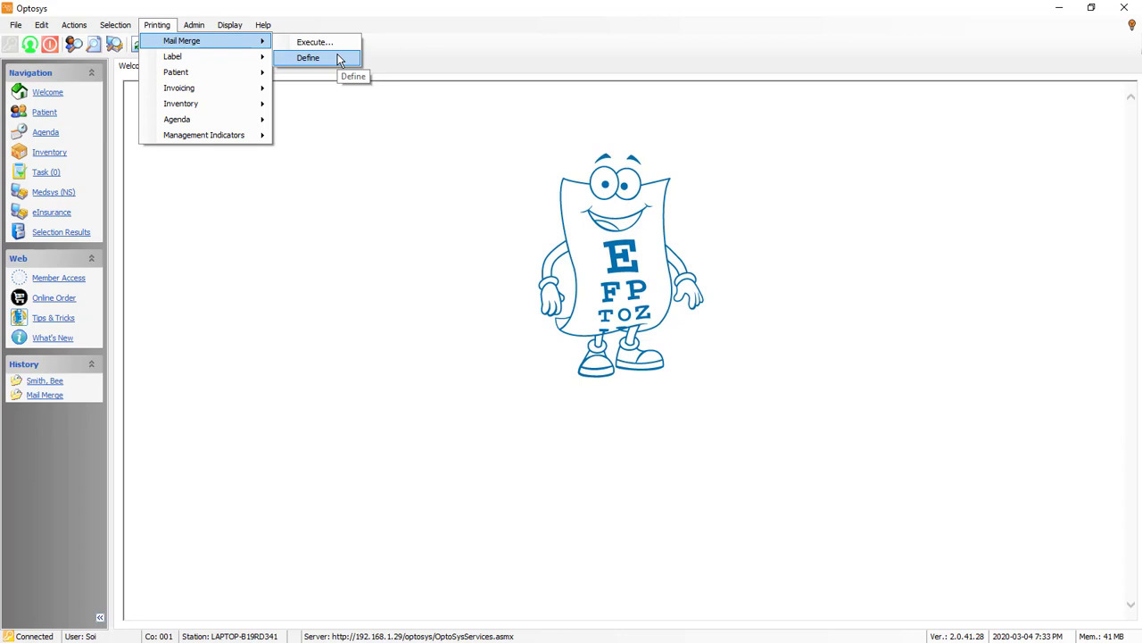
{"action": "left_click", "coordinate": [307, 57]}
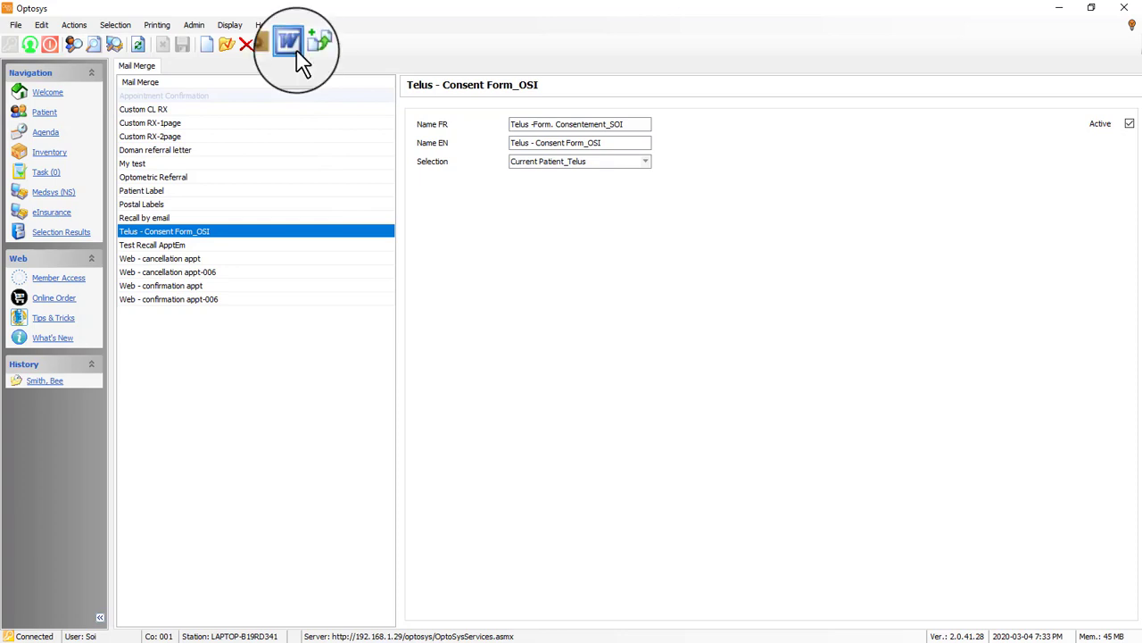
Edit the Telus - Consent Form_OSI template in Word, keeping English as the language
{"action": "left_click", "coordinate": [289, 43]}
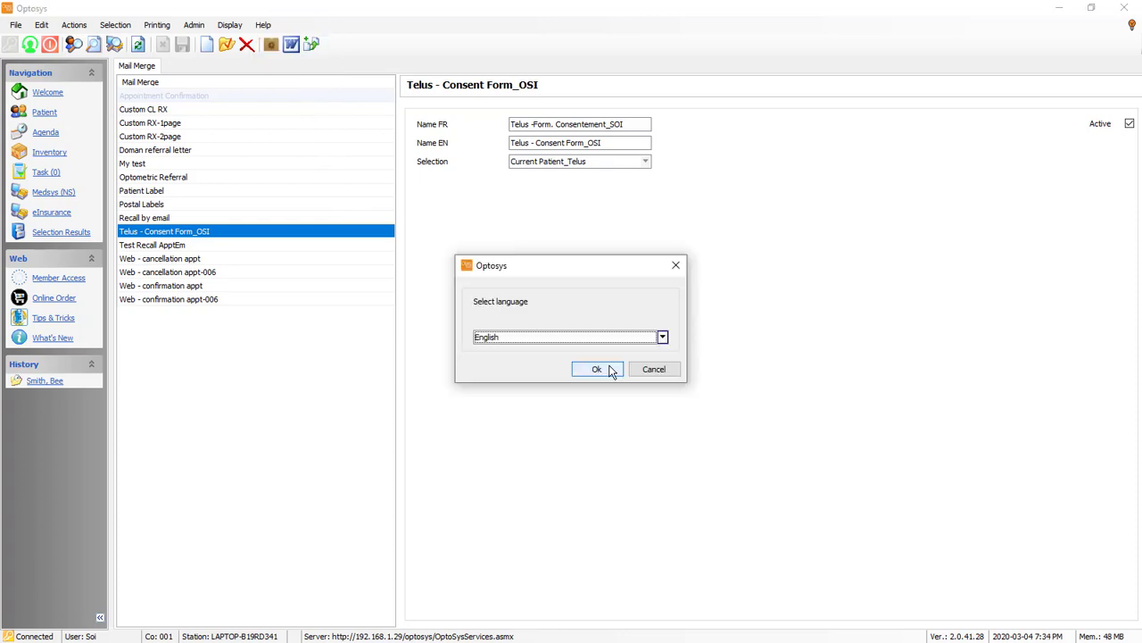
{"action": "left_click", "coordinate": [596, 368]}
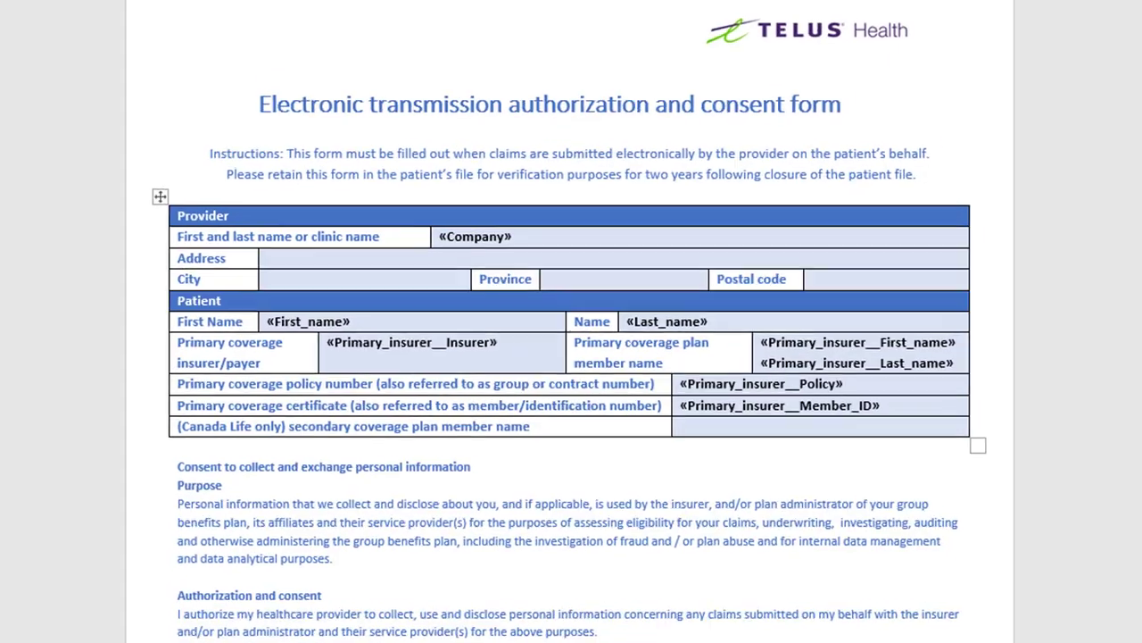
Fill the provider rows with 123 Pine Road, Montreal, Quebec, H4U 2K8
{"action": "type", "text": "123 Pine Road"}
{"action": "type", "text": "Montreal"}
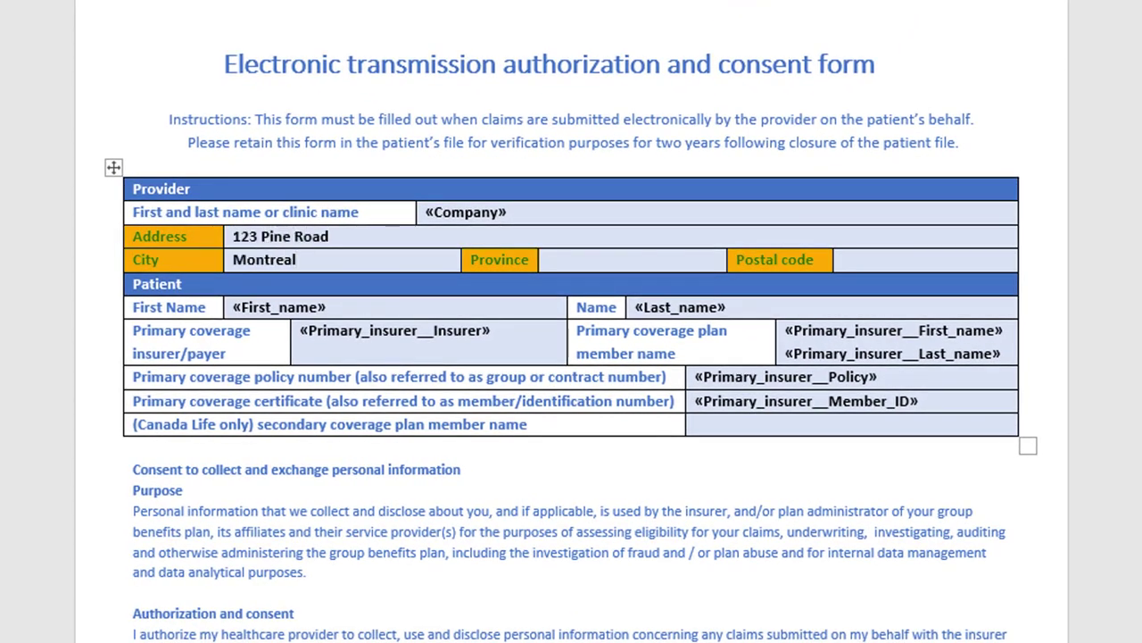
{"action": "type", "text": "Quebec"}
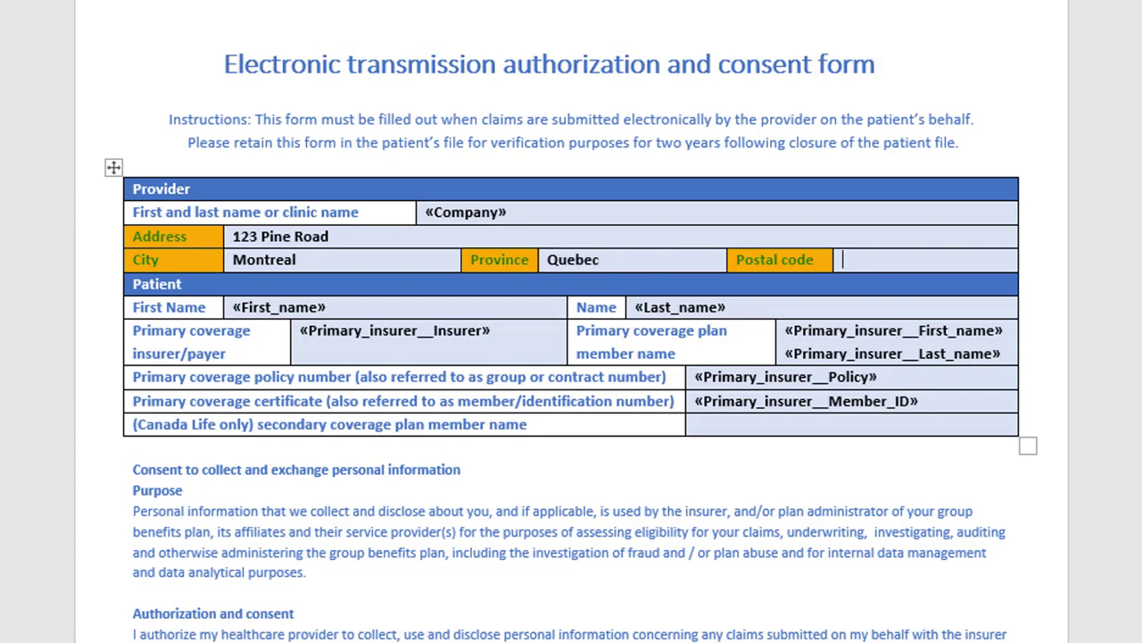
{"action": "type", "text": "H4U 2K8"}
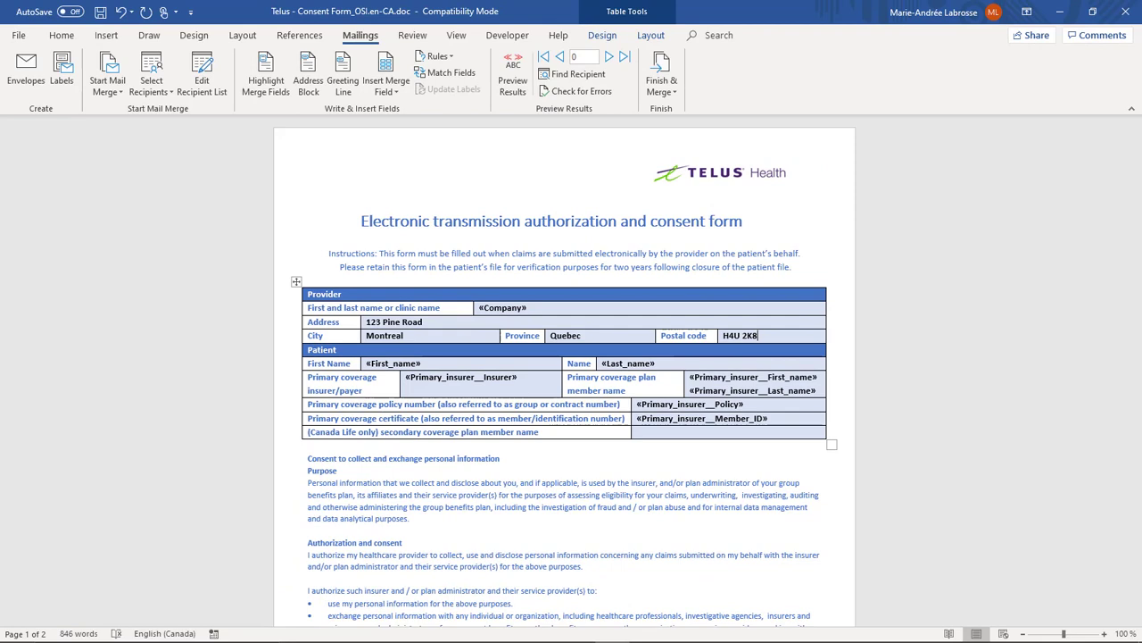
{"action": "mouse_move", "coordinate": [100, 11]}
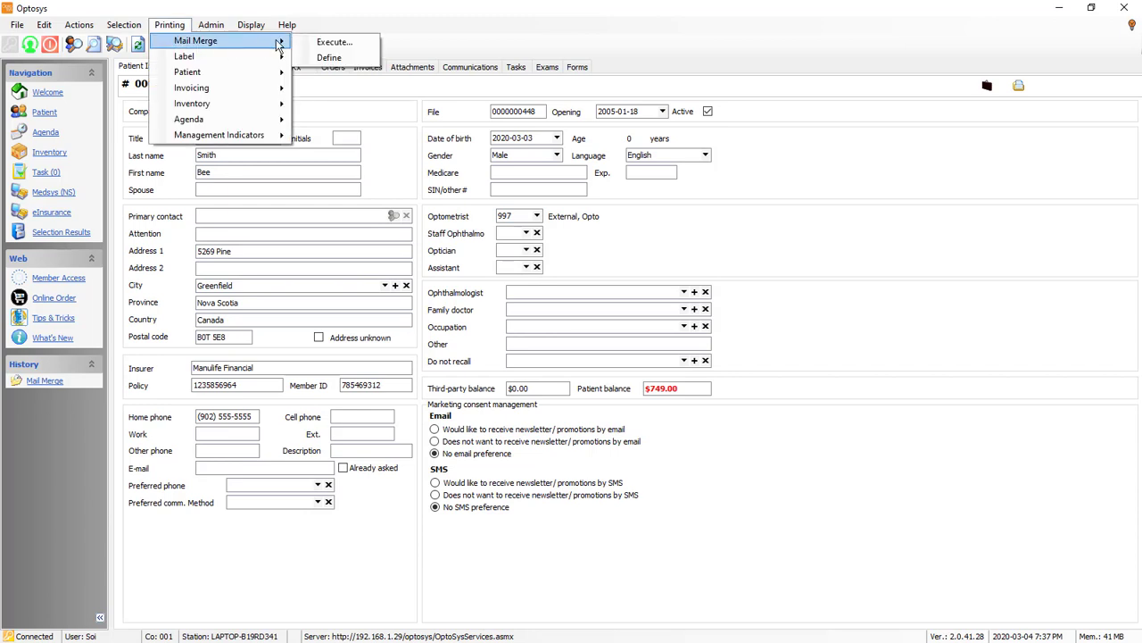
{"action": "mouse_move", "coordinate": [335, 43]}
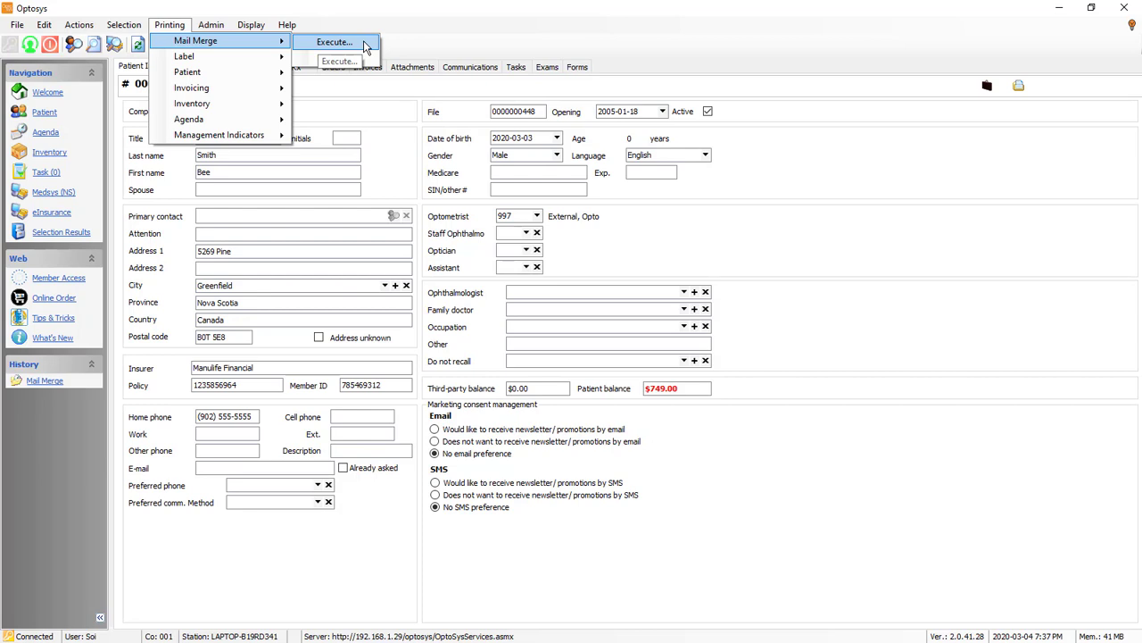
{"action": "left_click", "coordinate": [334, 43]}
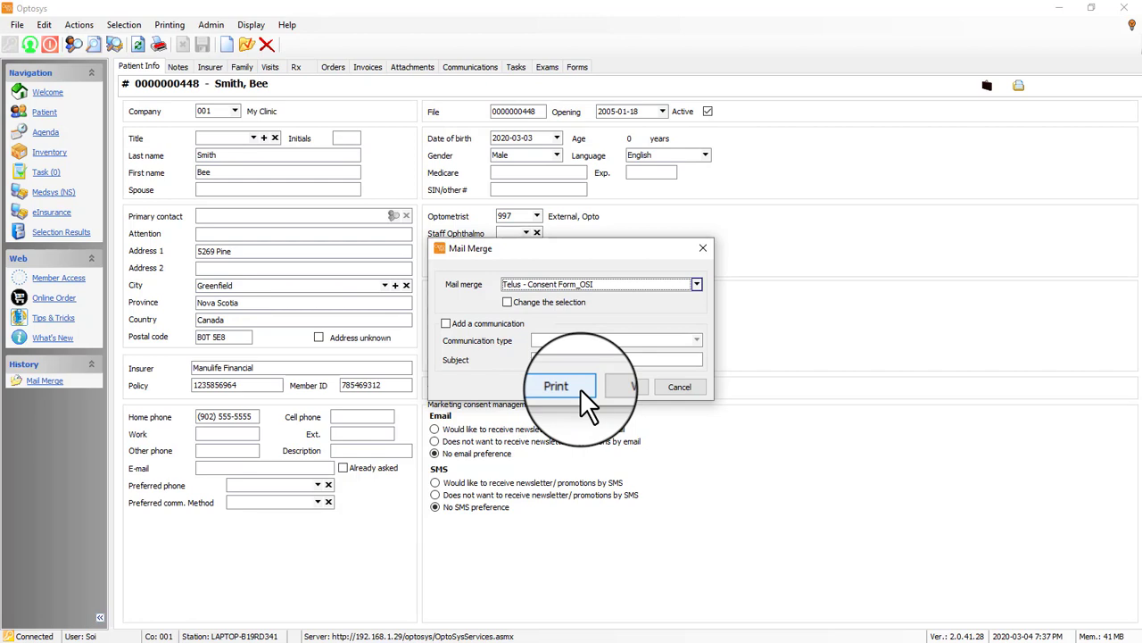
{"action": "mouse_move", "coordinate": [617, 385]}
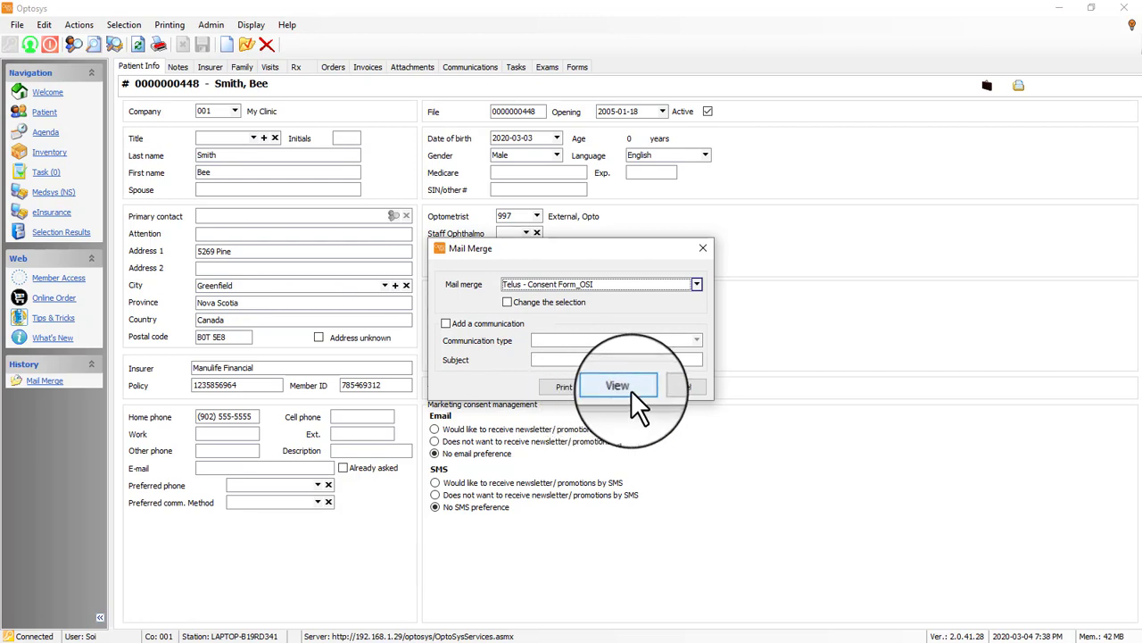
{"action": "left_click", "coordinate": [617, 385]}
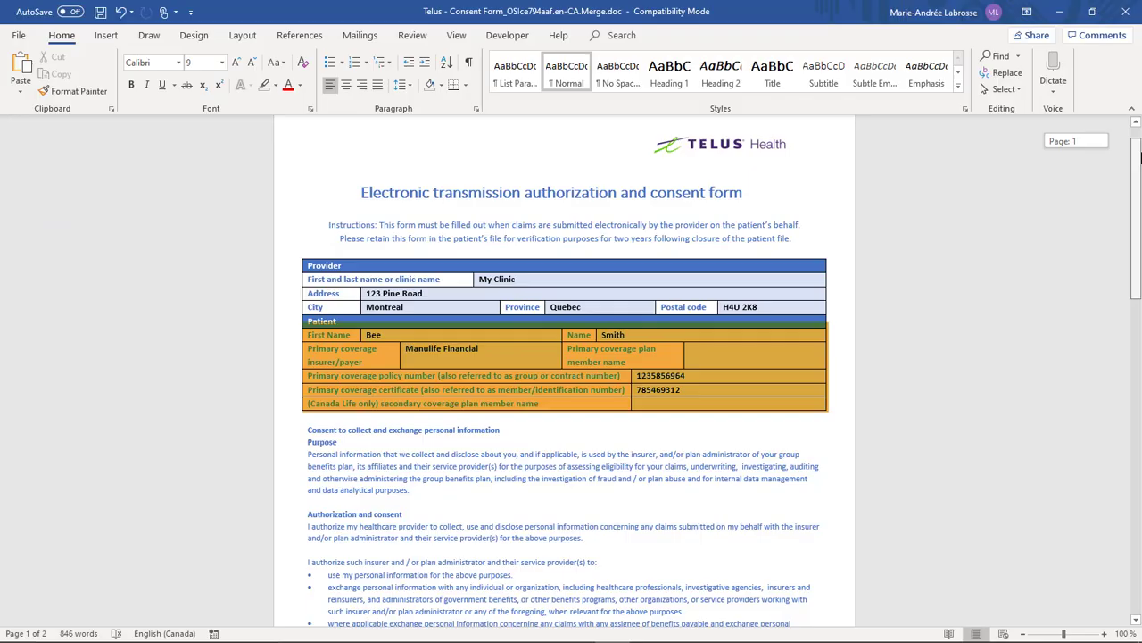
{"action": "scroll", "scroll_direction": "down", "scroll_amount": 3}
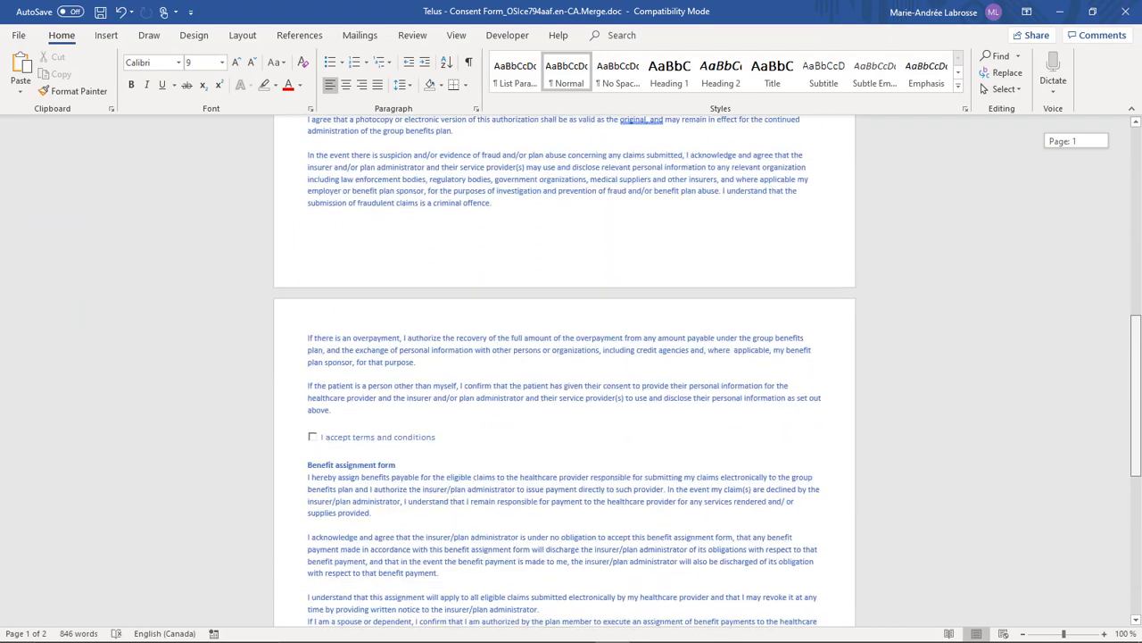
{"action": "scroll", "scroll_direction": "down", "scroll_amount": 3}
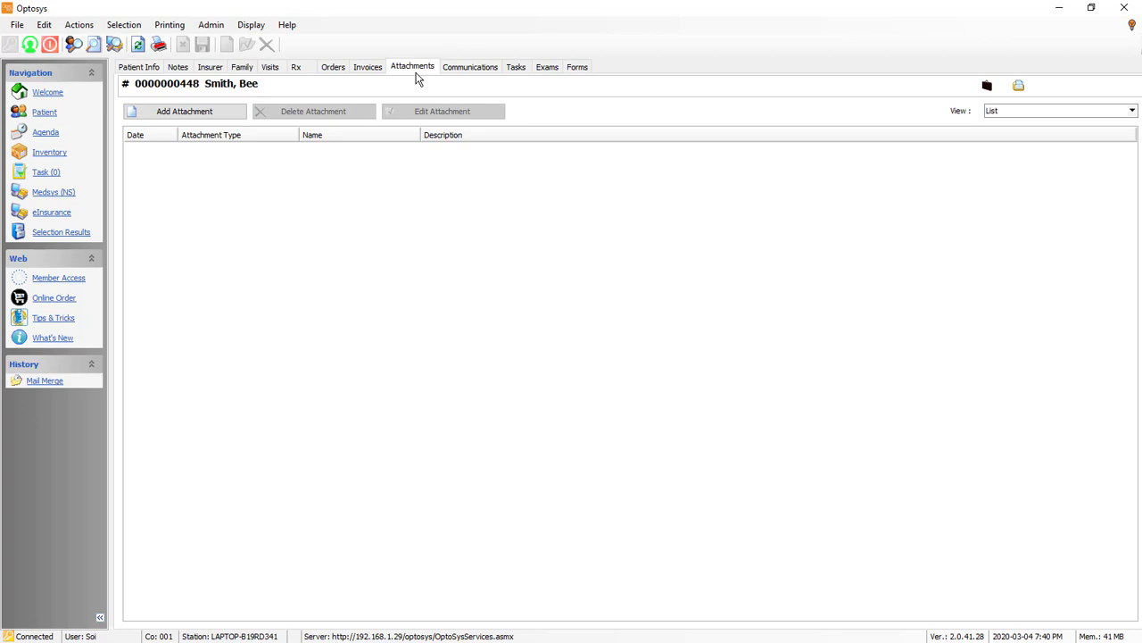
{"action": "left_click", "coordinate": [139, 66]}
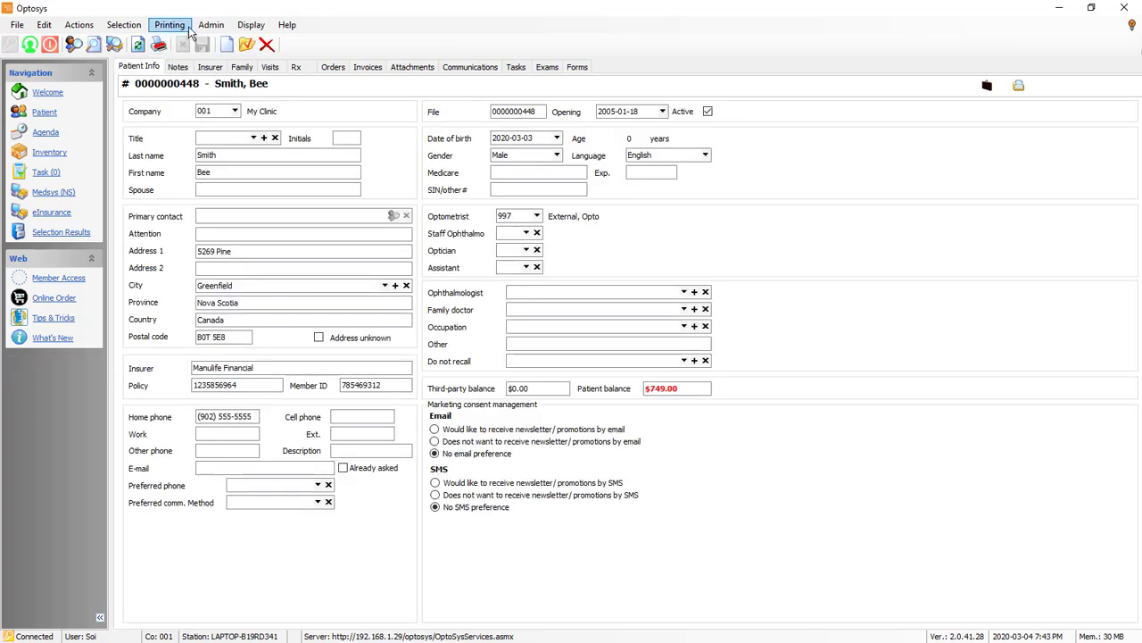
{"action": "left_click", "coordinate": [210, 25]}
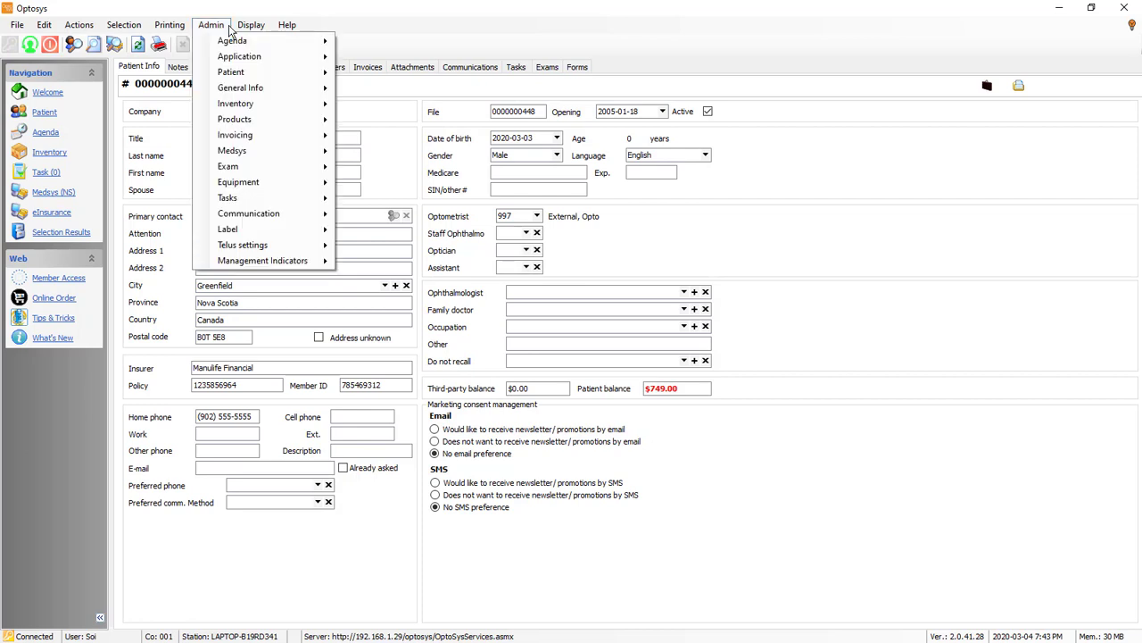